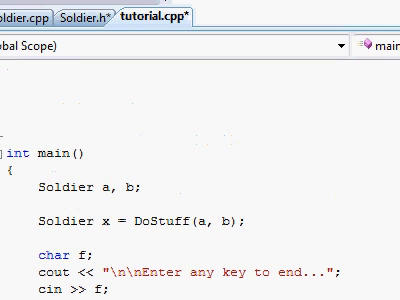
# Scroll tutorial.cpp to write void enterRoom() calling itself between placeholder lines, above DoStuff
pyautogui.scroll(-3)
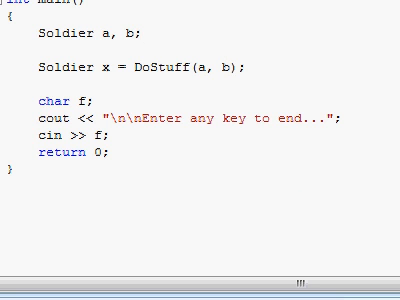
pyautogui.scroll(3)
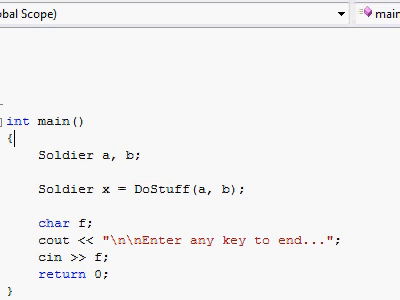
pyautogui.scroll(-3)
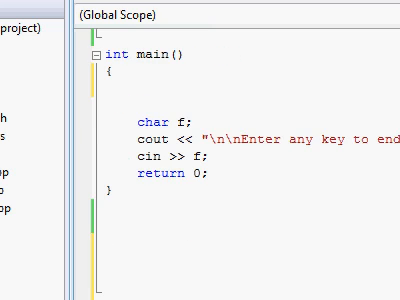
pyautogui.scroll(3)
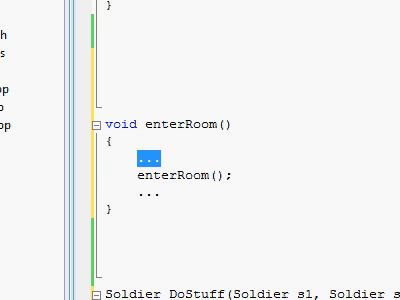
pyautogui.click(143, 157)
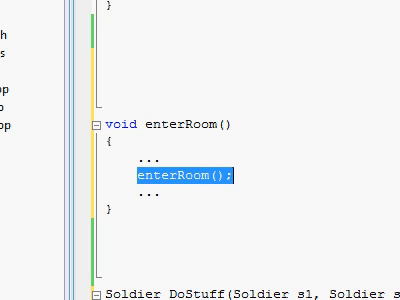
pyautogui.click(220, 179)
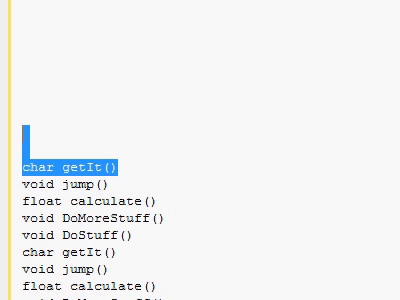
pyautogui.scroll(-3)
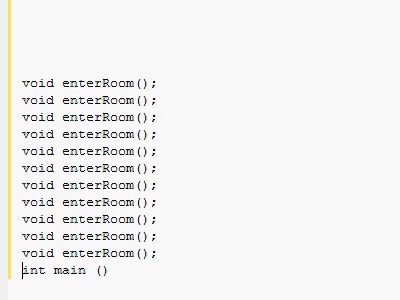
pyautogui.scroll(-3)
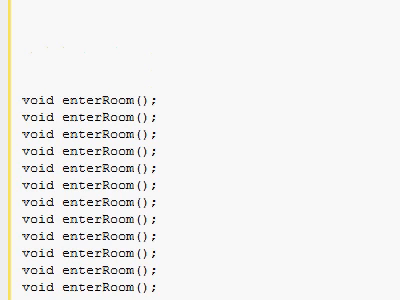
pyautogui.scroll(-3)
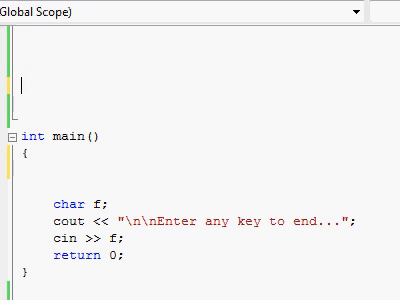
pyautogui.scroll(-3)
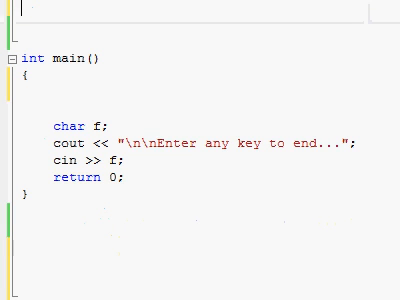